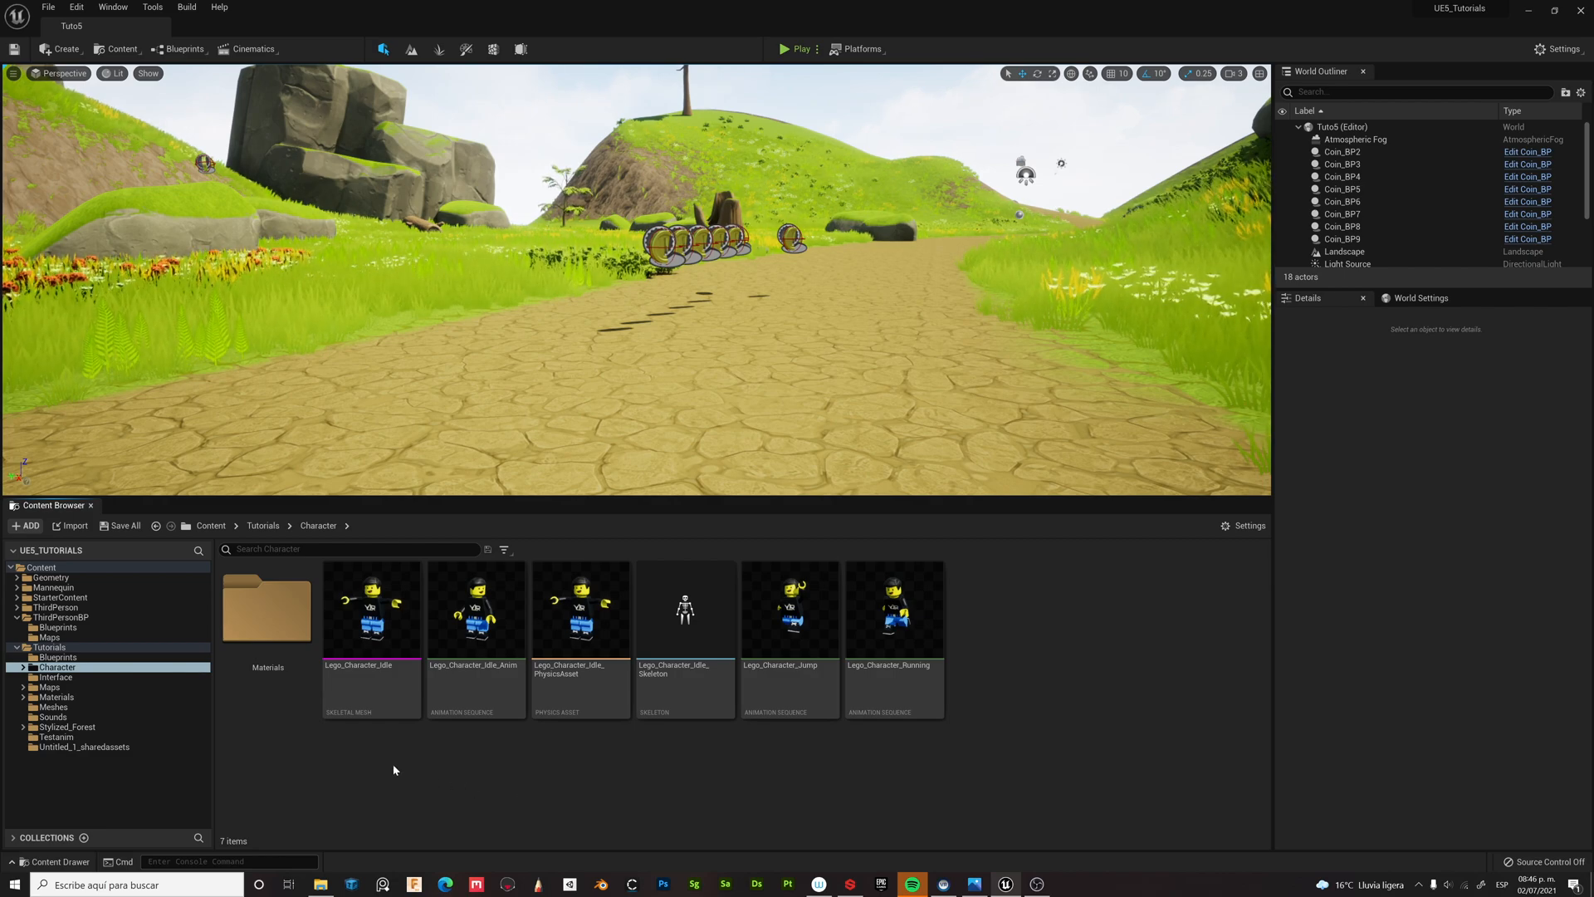
{"action": "mouse_move", "coordinate": [265, 608]}
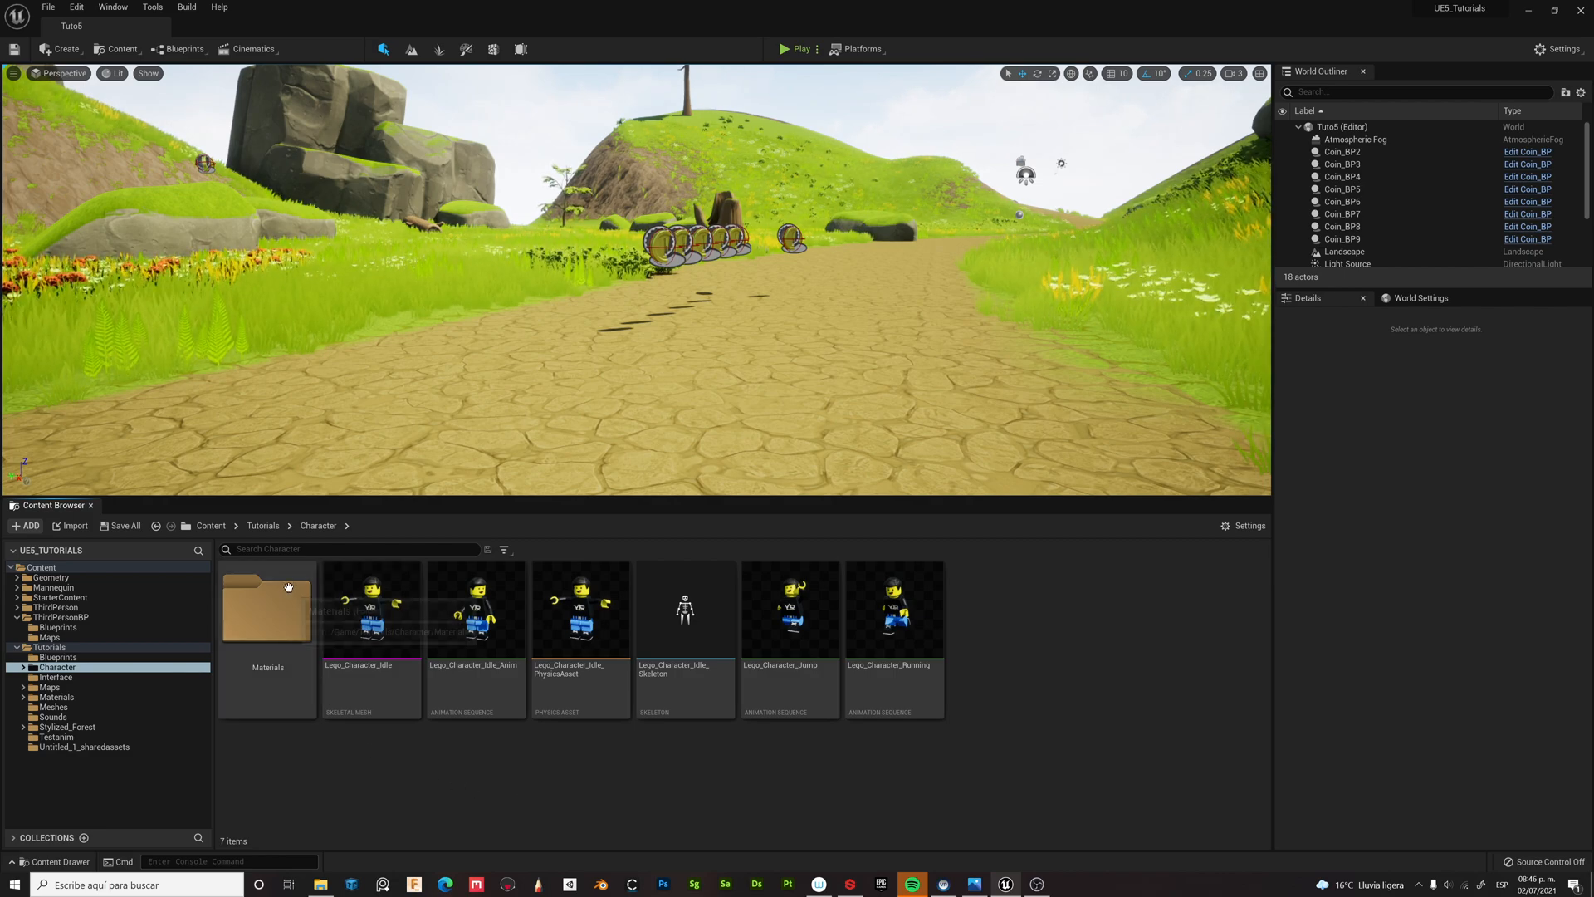
Step: Rename ThirdPersonCharacter in ThirdPersonBP > Blueprints to YonLegoCharacter_BP
{"action": "left_click", "coordinate": [58, 628]}
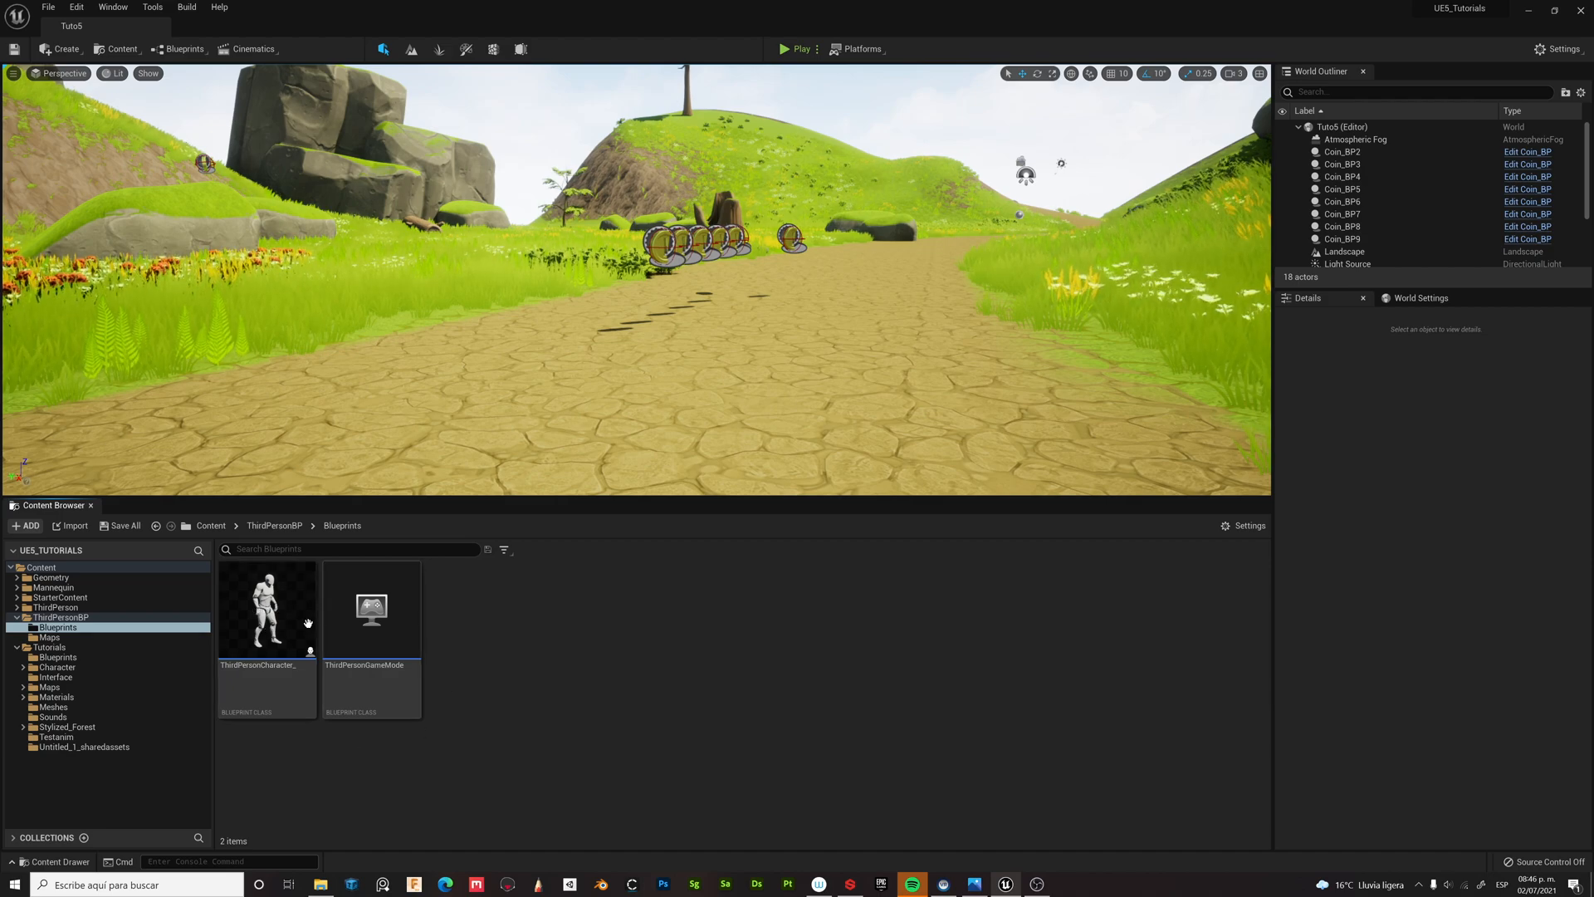
{"action": "left_click", "coordinate": [266, 607]}
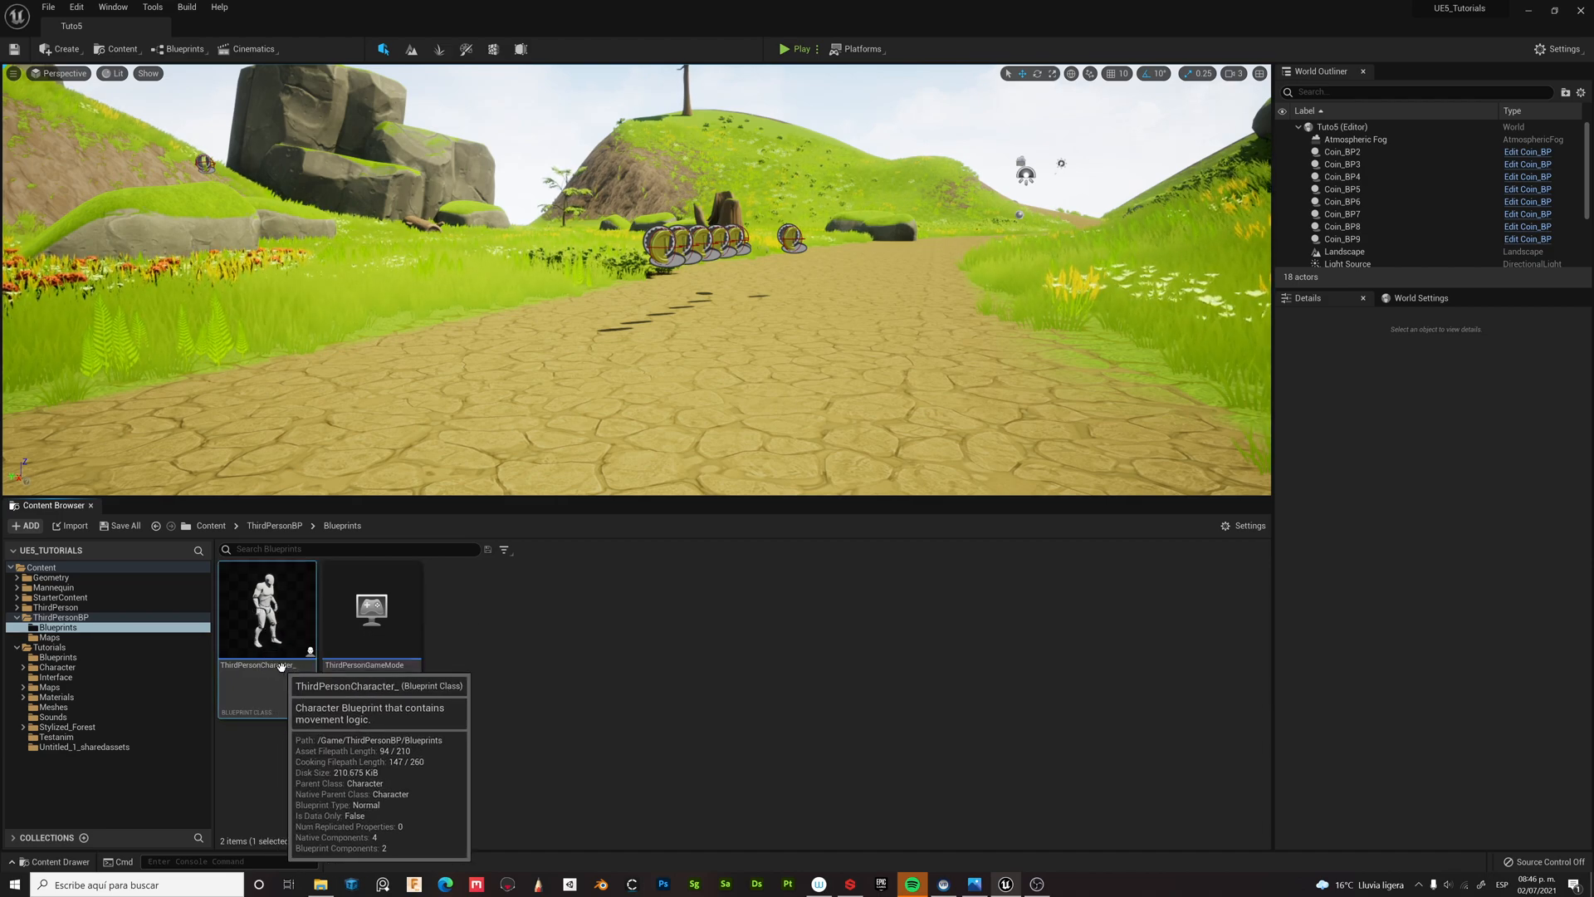
{"action": "right_click", "coordinate": [265, 607]}
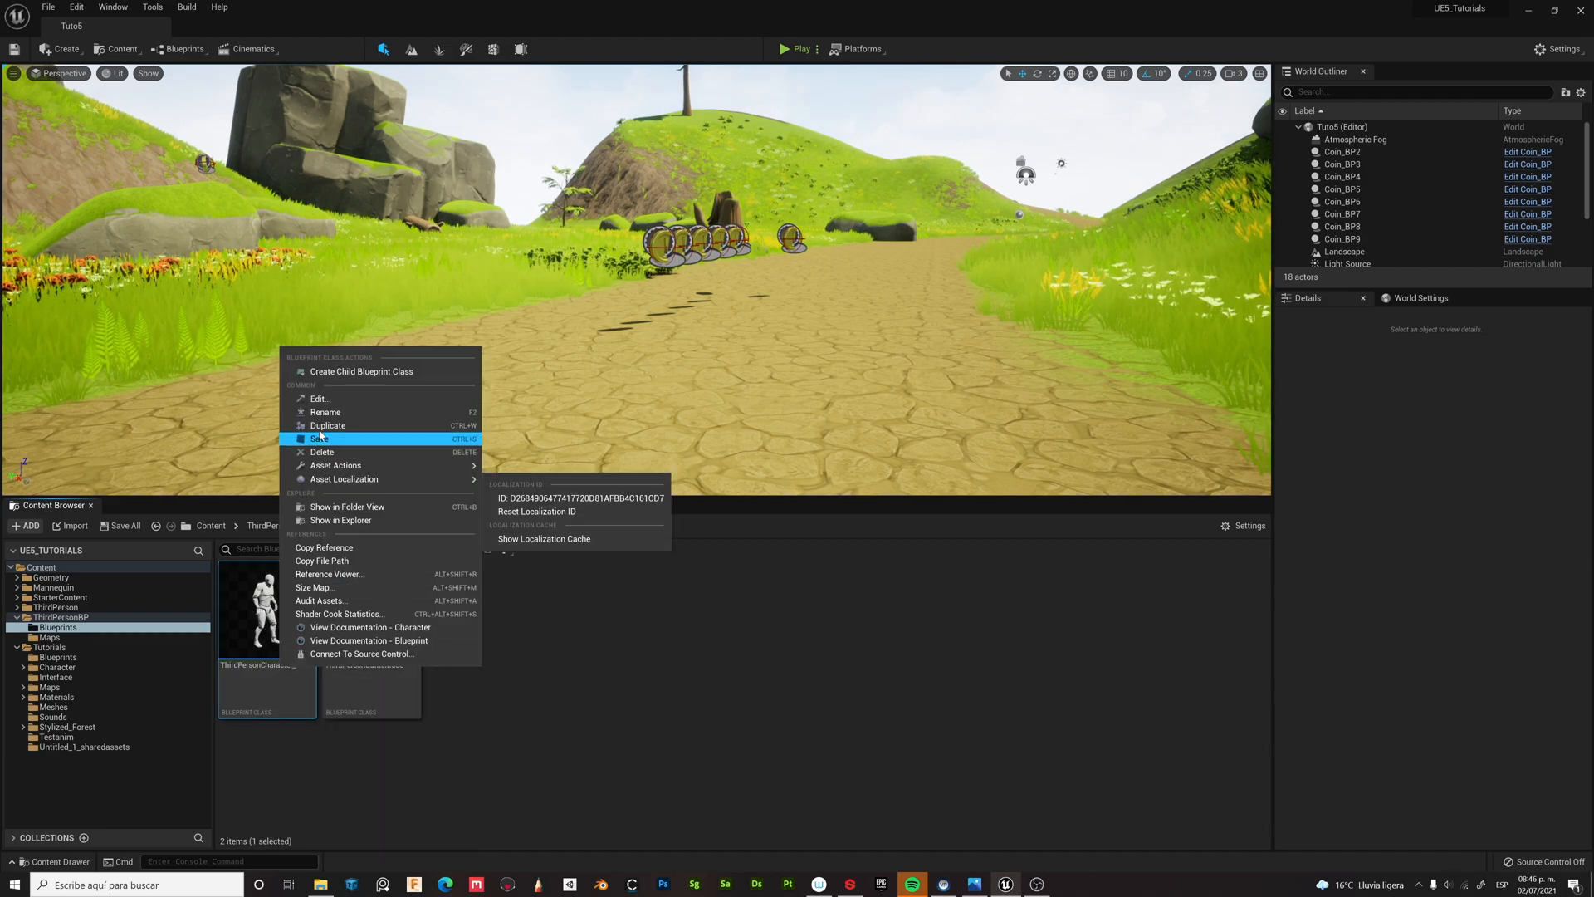
{"action": "left_click", "coordinate": [325, 411]}
{"action": "type", "text": "YonLejoCharacter_BP"}
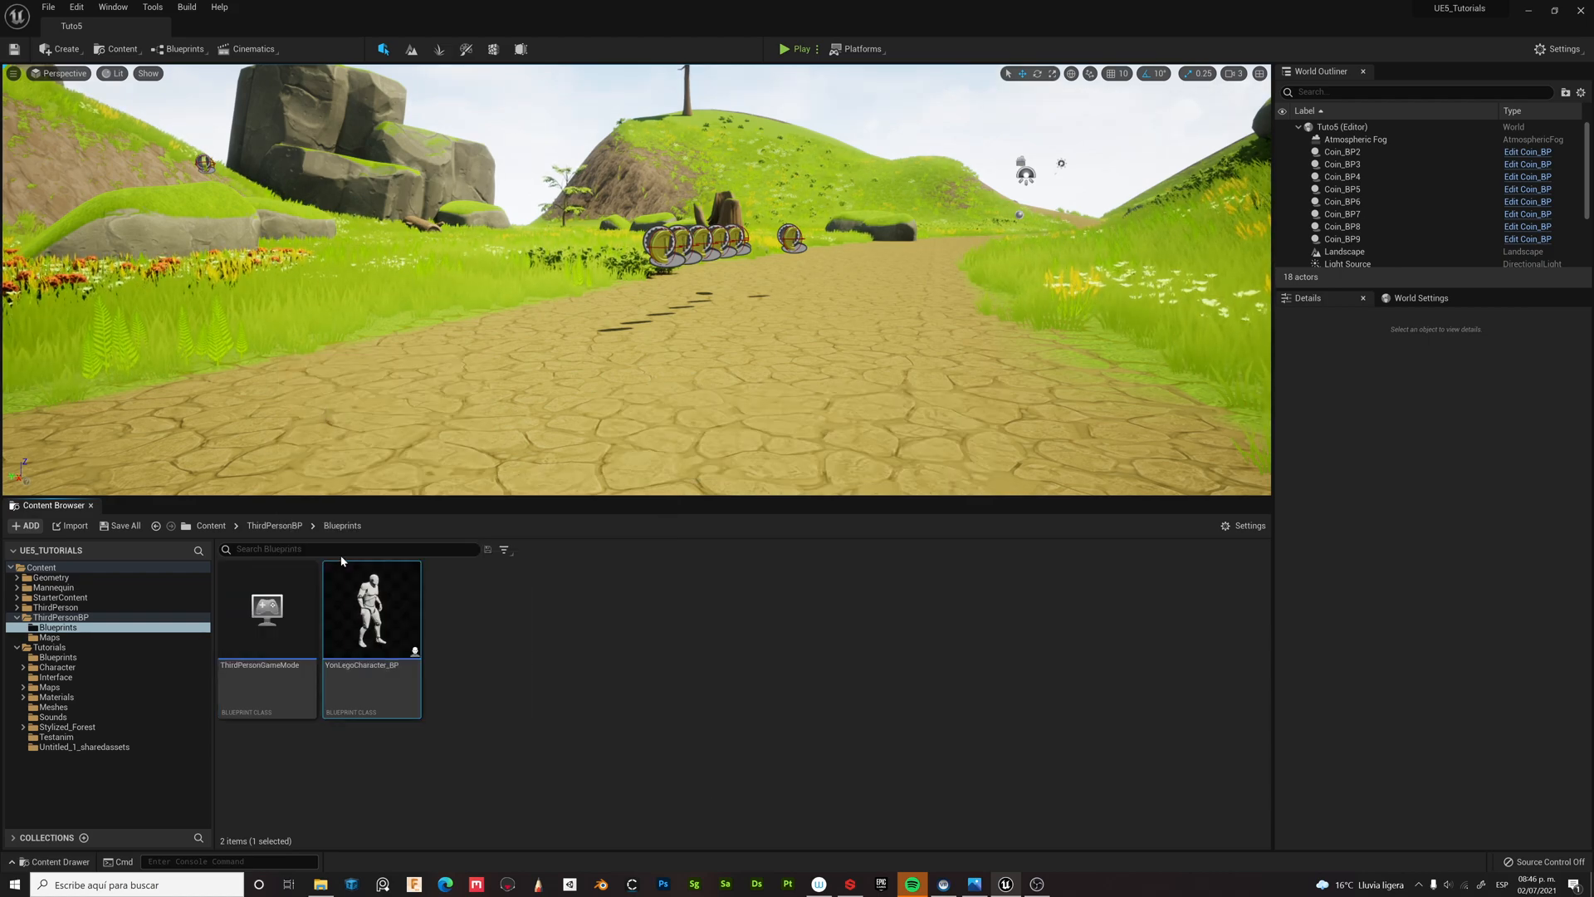
{"action": "mouse_move", "coordinate": [371, 671]}
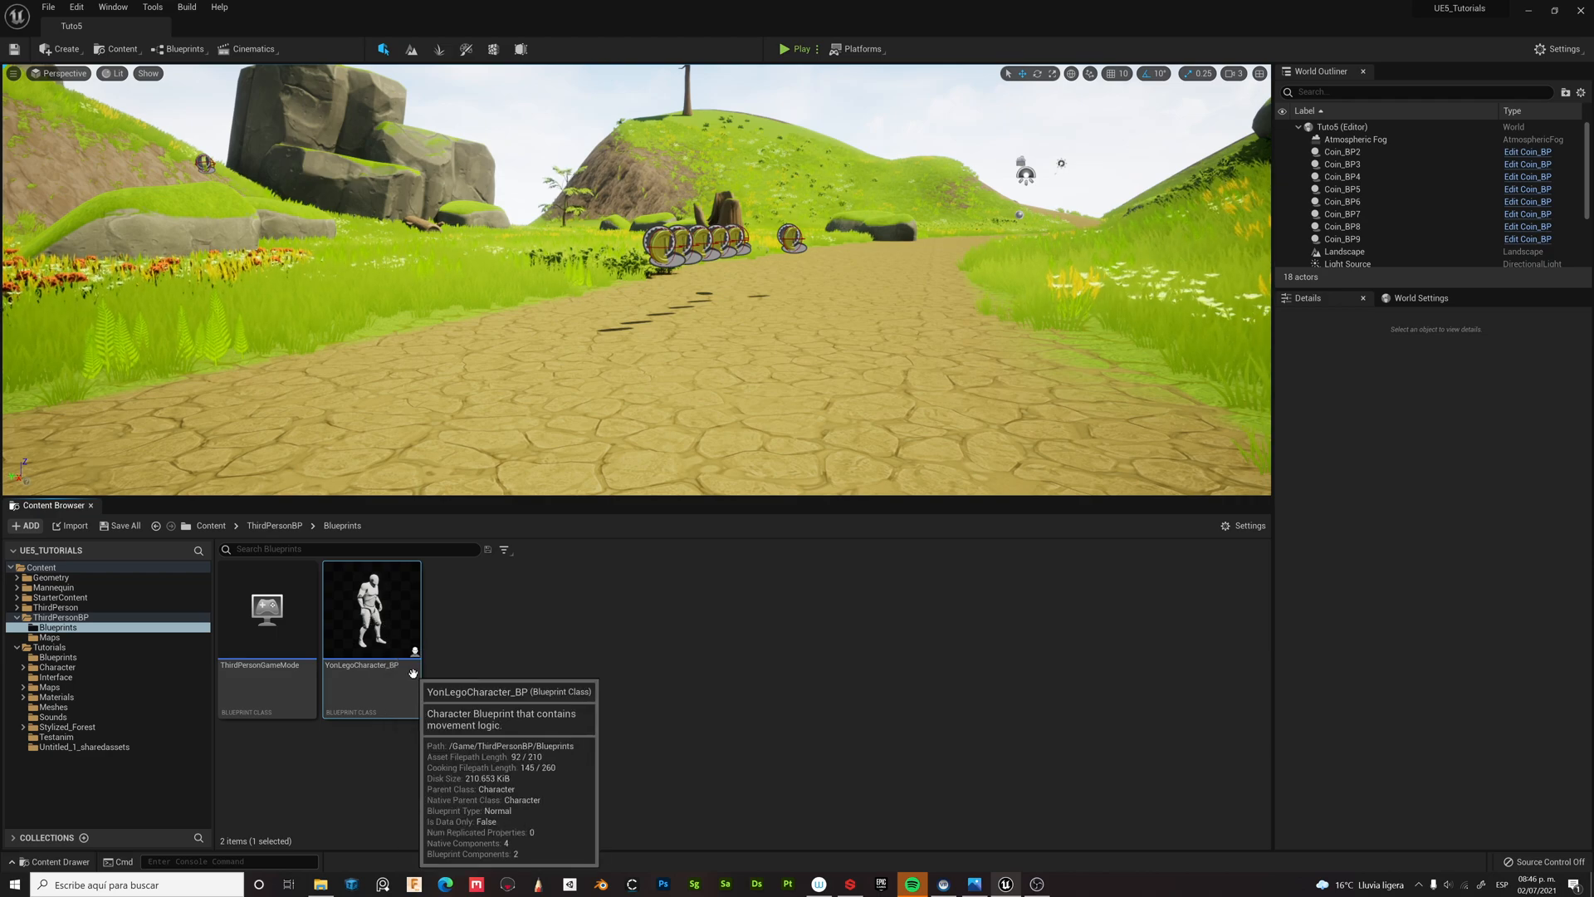
Step: In YonLegoCharacter_BP's viewport, set the Mesh component's skeletal mesh to Lego_Character_Idle
{"action": "double_click", "coordinate": [370, 608]}
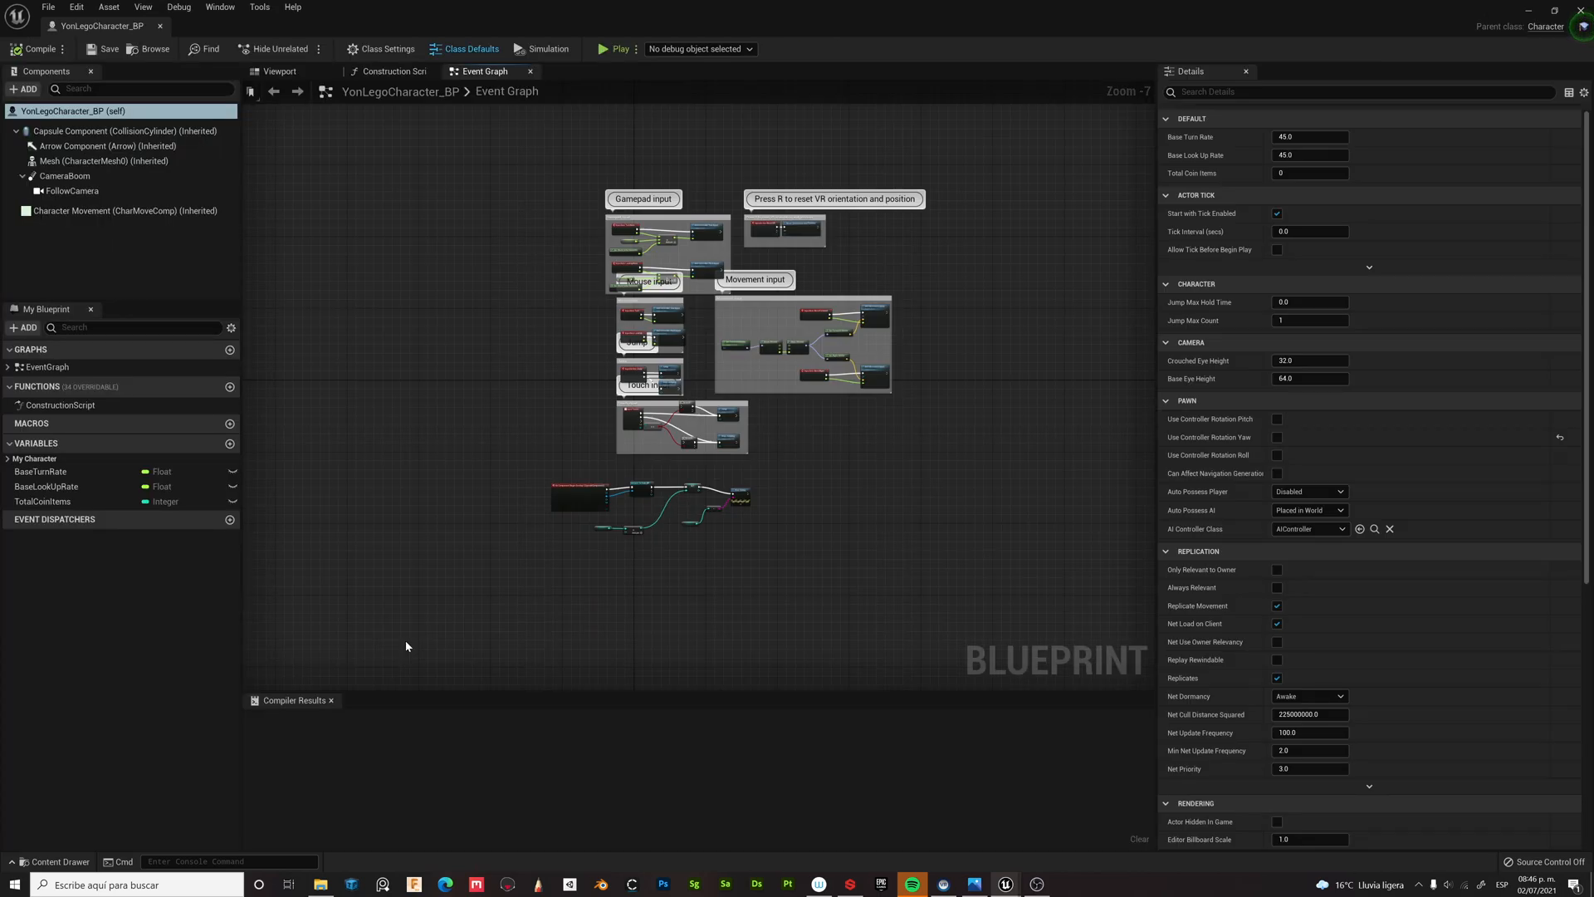
{"action": "left_click", "coordinate": [279, 71]}
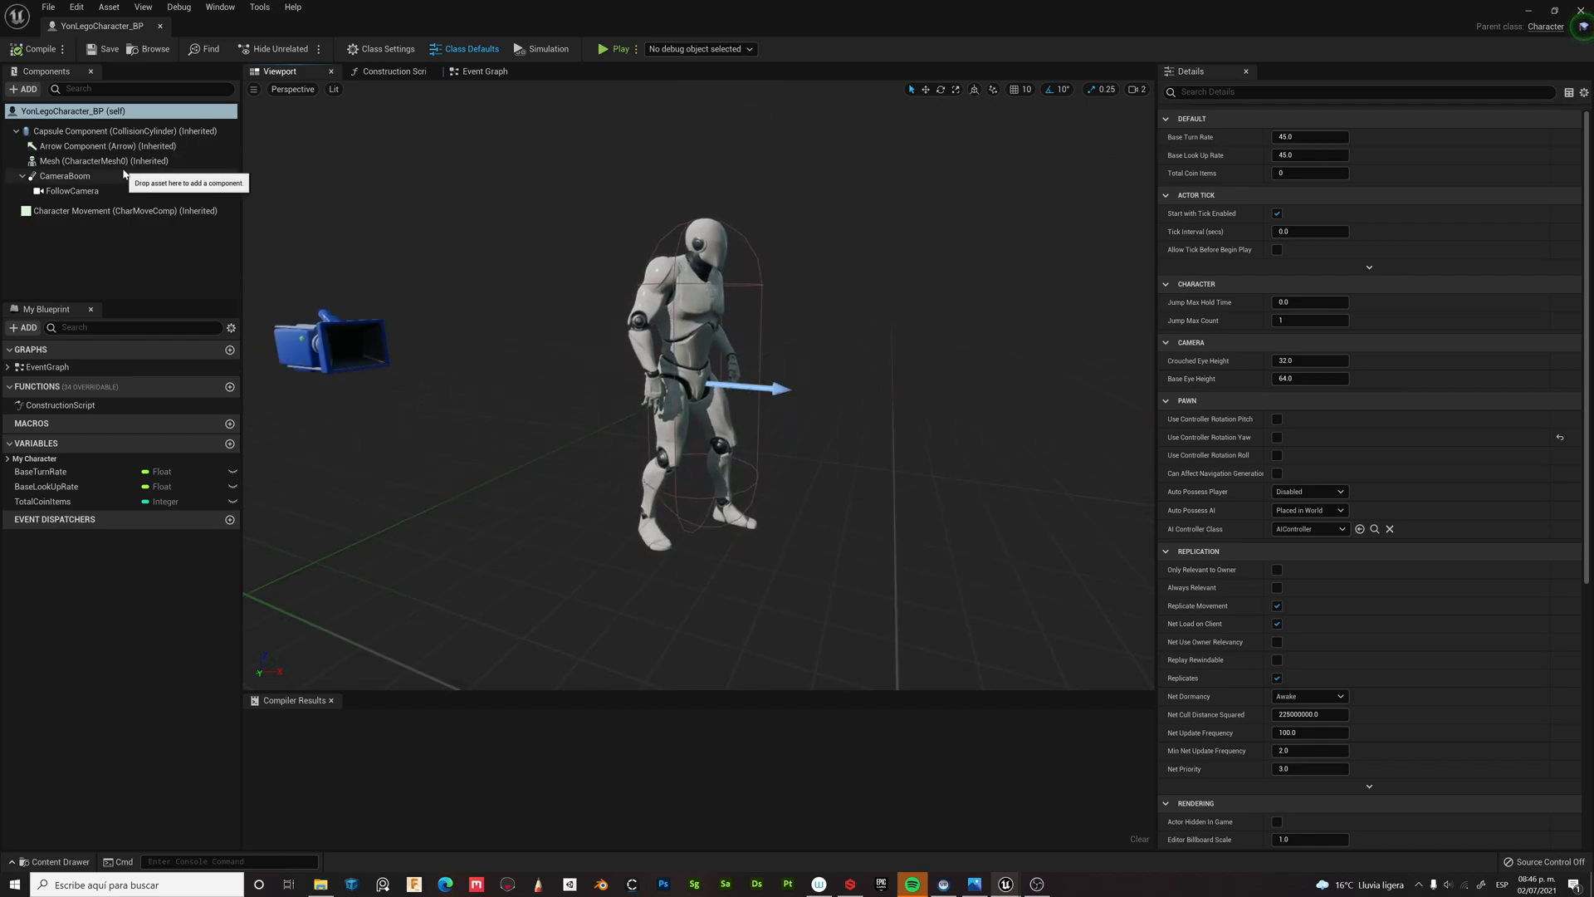
{"action": "left_click", "coordinate": [107, 161]}
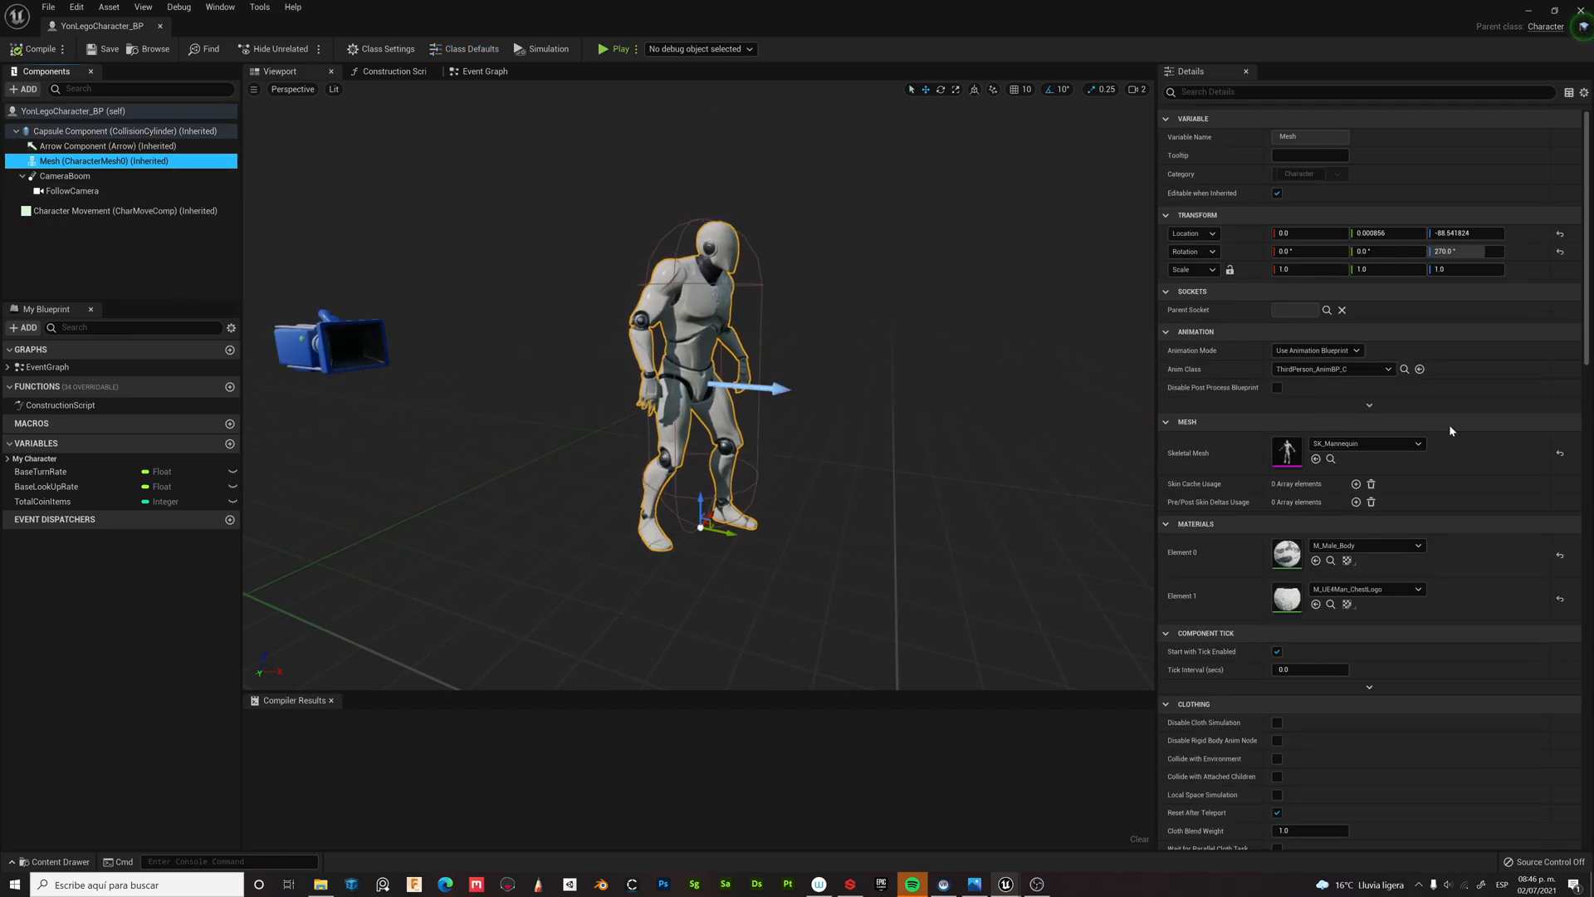
{"action": "left_click", "coordinate": [1416, 443]}
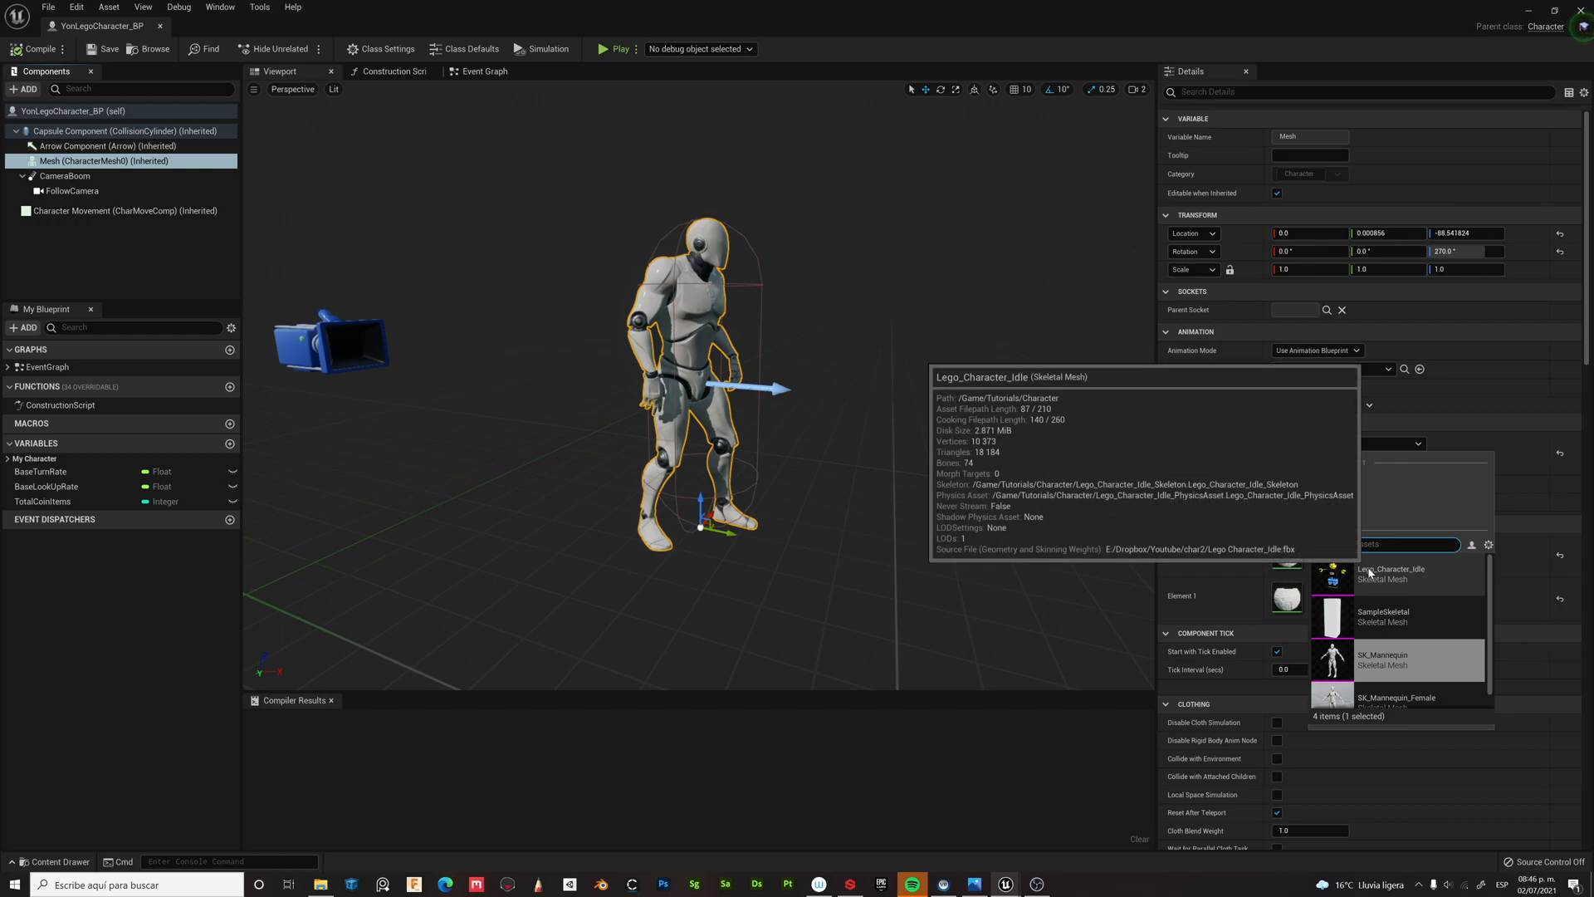
{"action": "left_click", "coordinate": [1393, 573]}
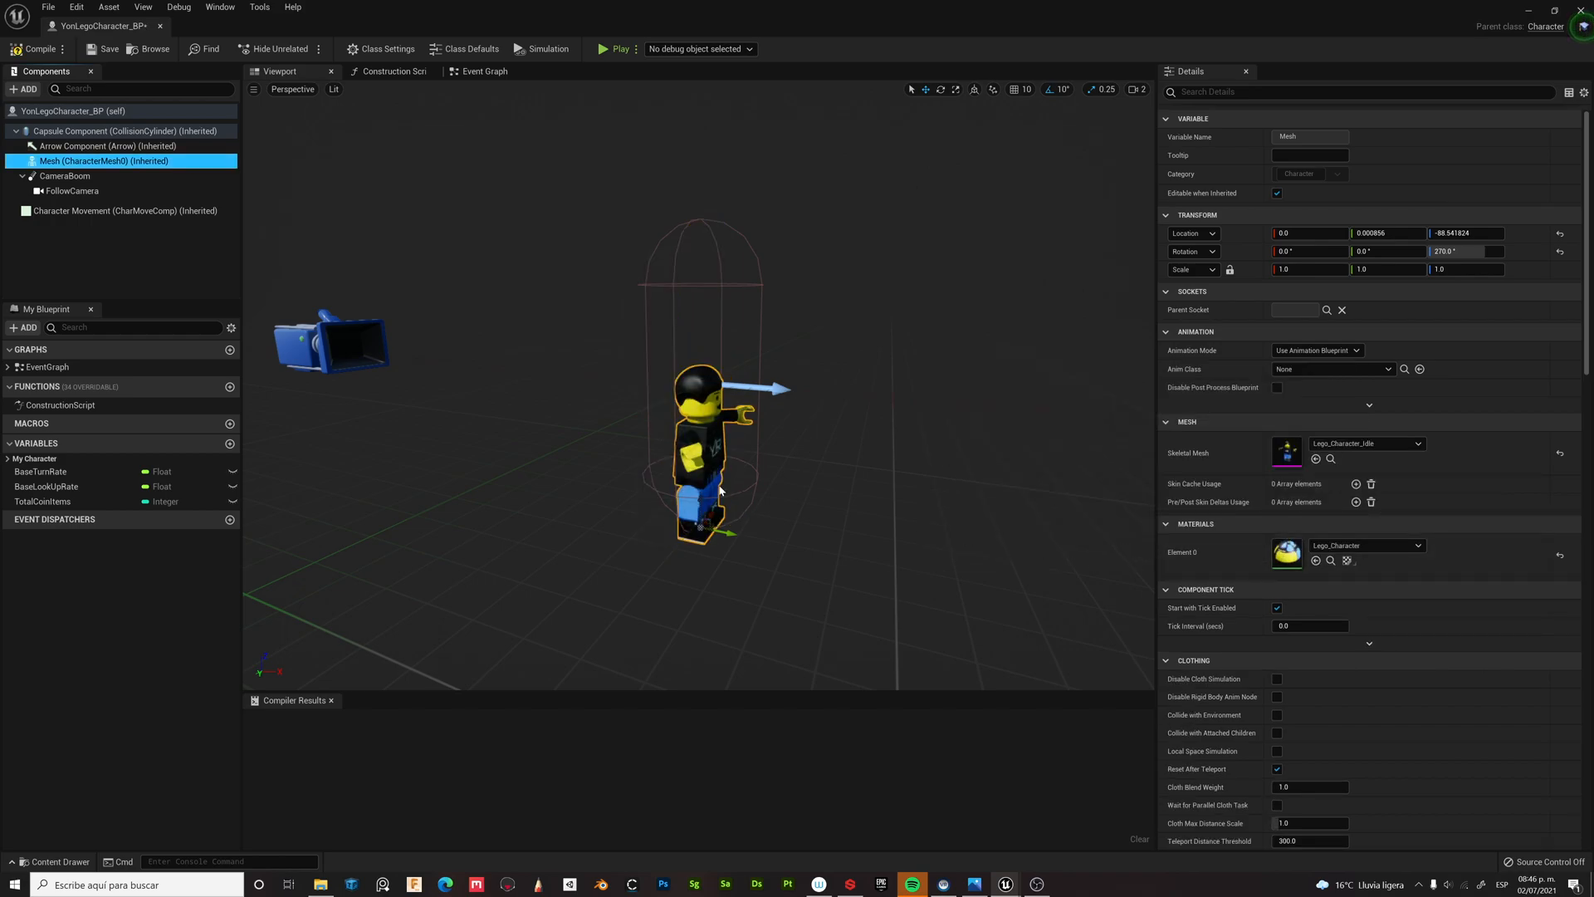
{"action": "mouse_move", "coordinate": [954, 442]}
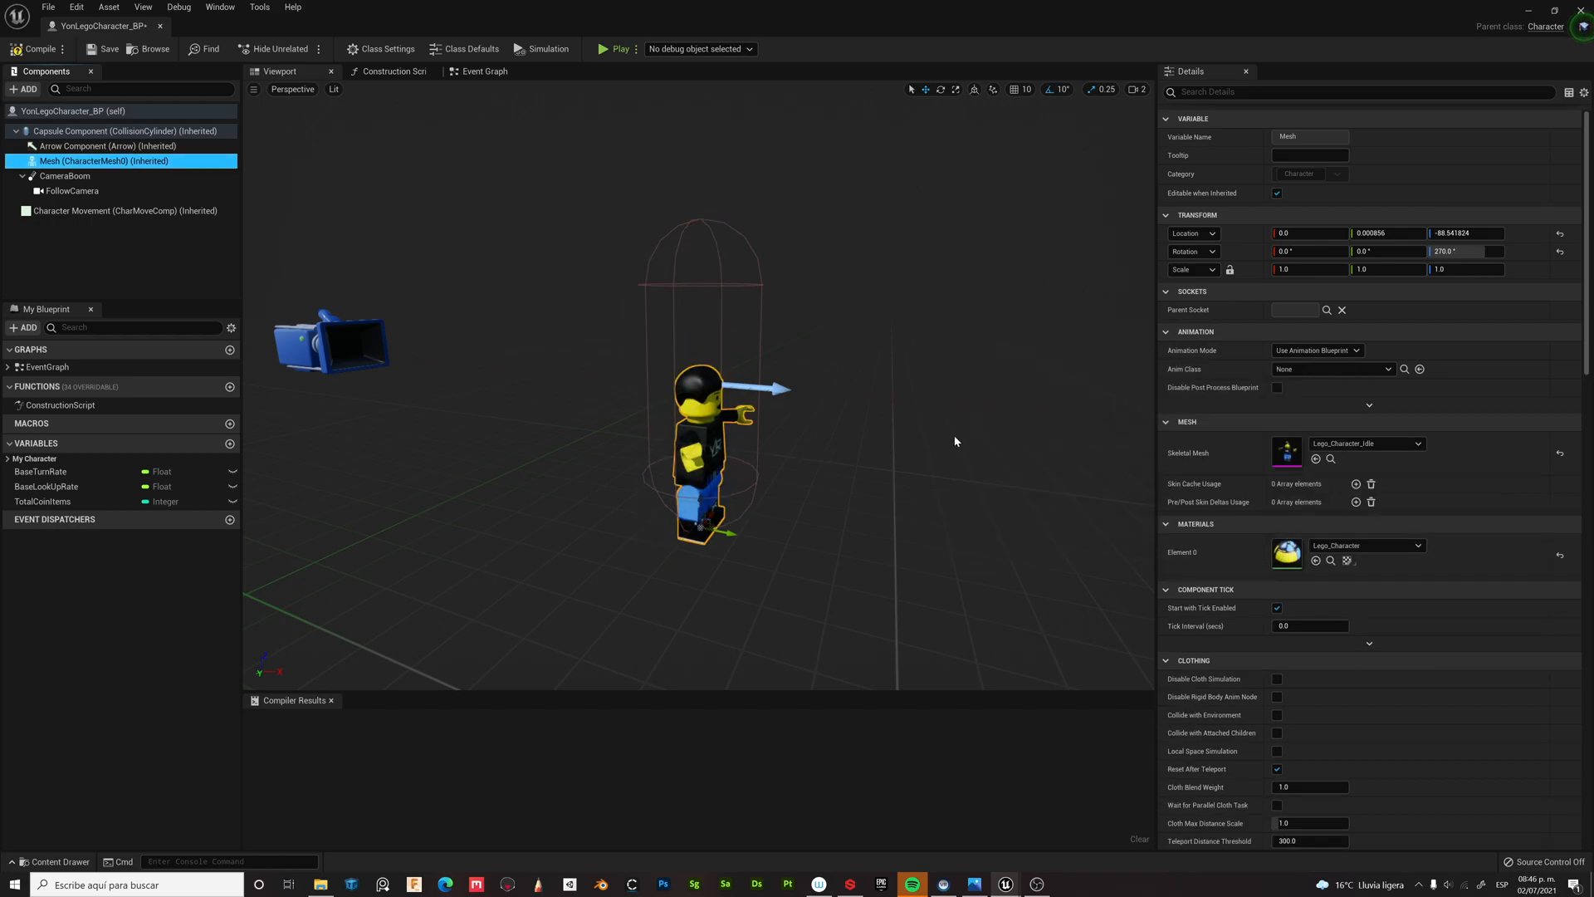
{"action": "mouse_move", "coordinate": [1136, 415]}
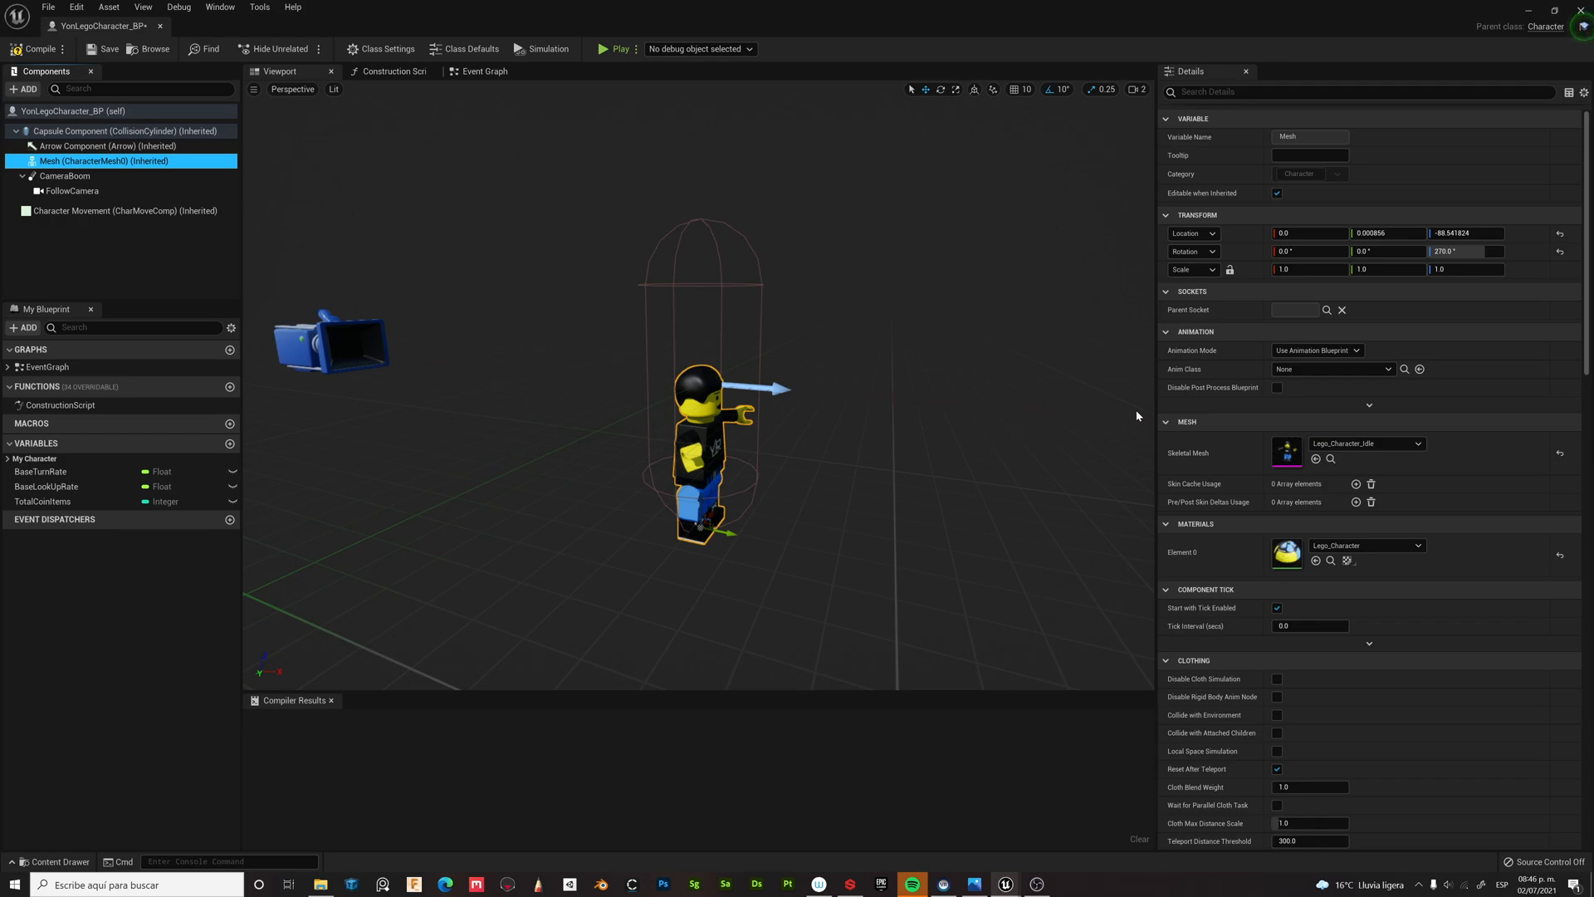
Step: Reduce the Capsule Component's Capsule Half Height so it fits the small Lego figure
{"action": "left_click", "coordinate": [122, 130]}
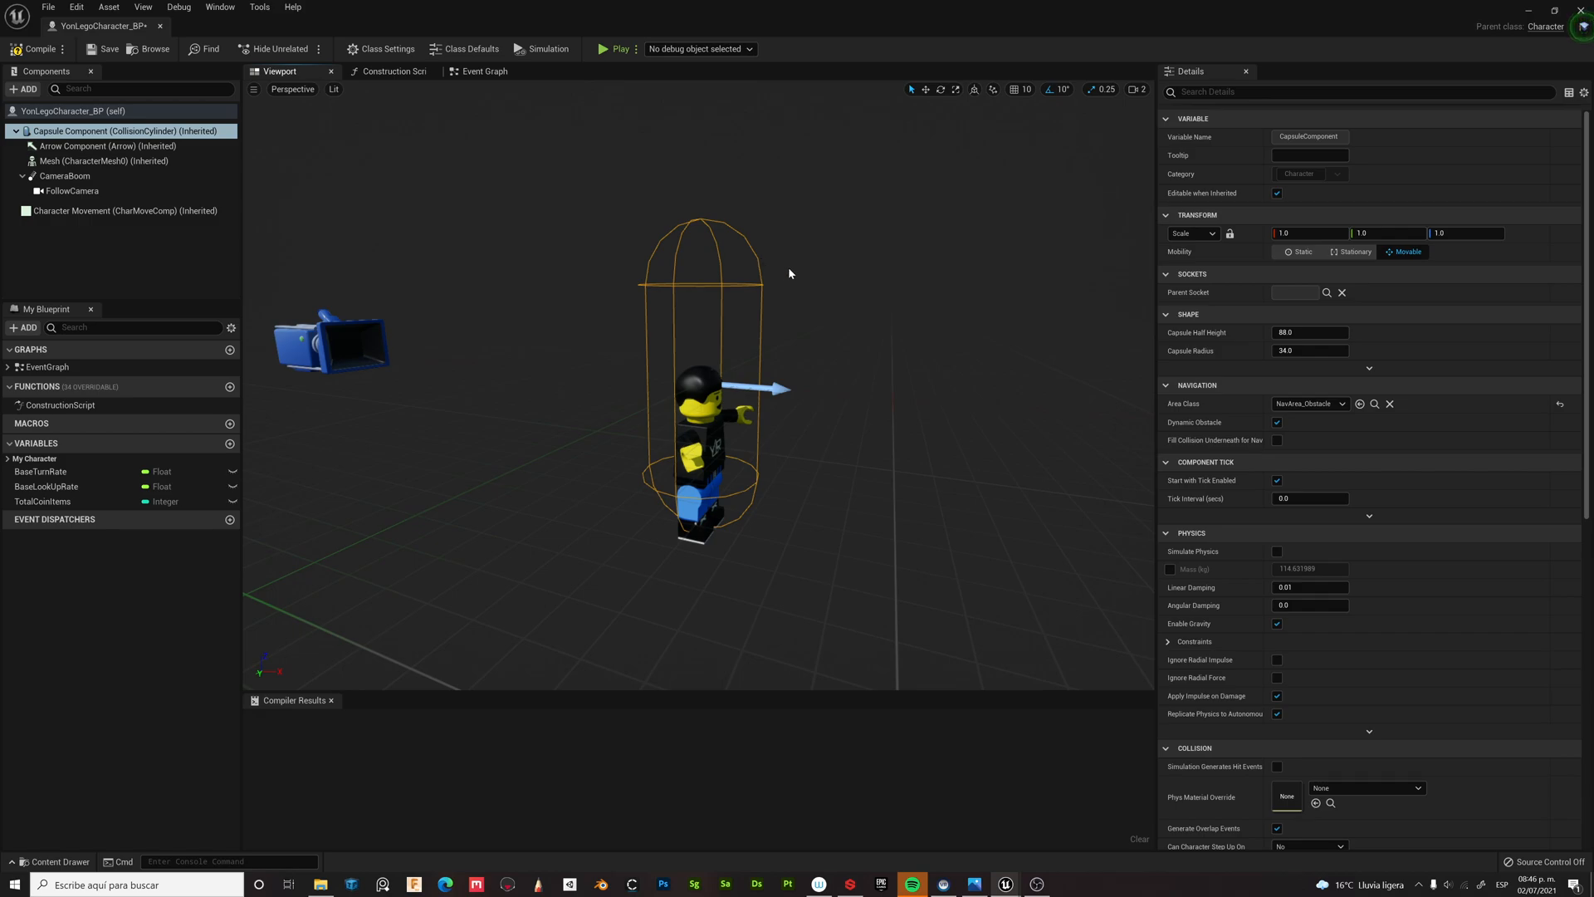
{"action": "triple_click", "coordinate": [1310, 332]}
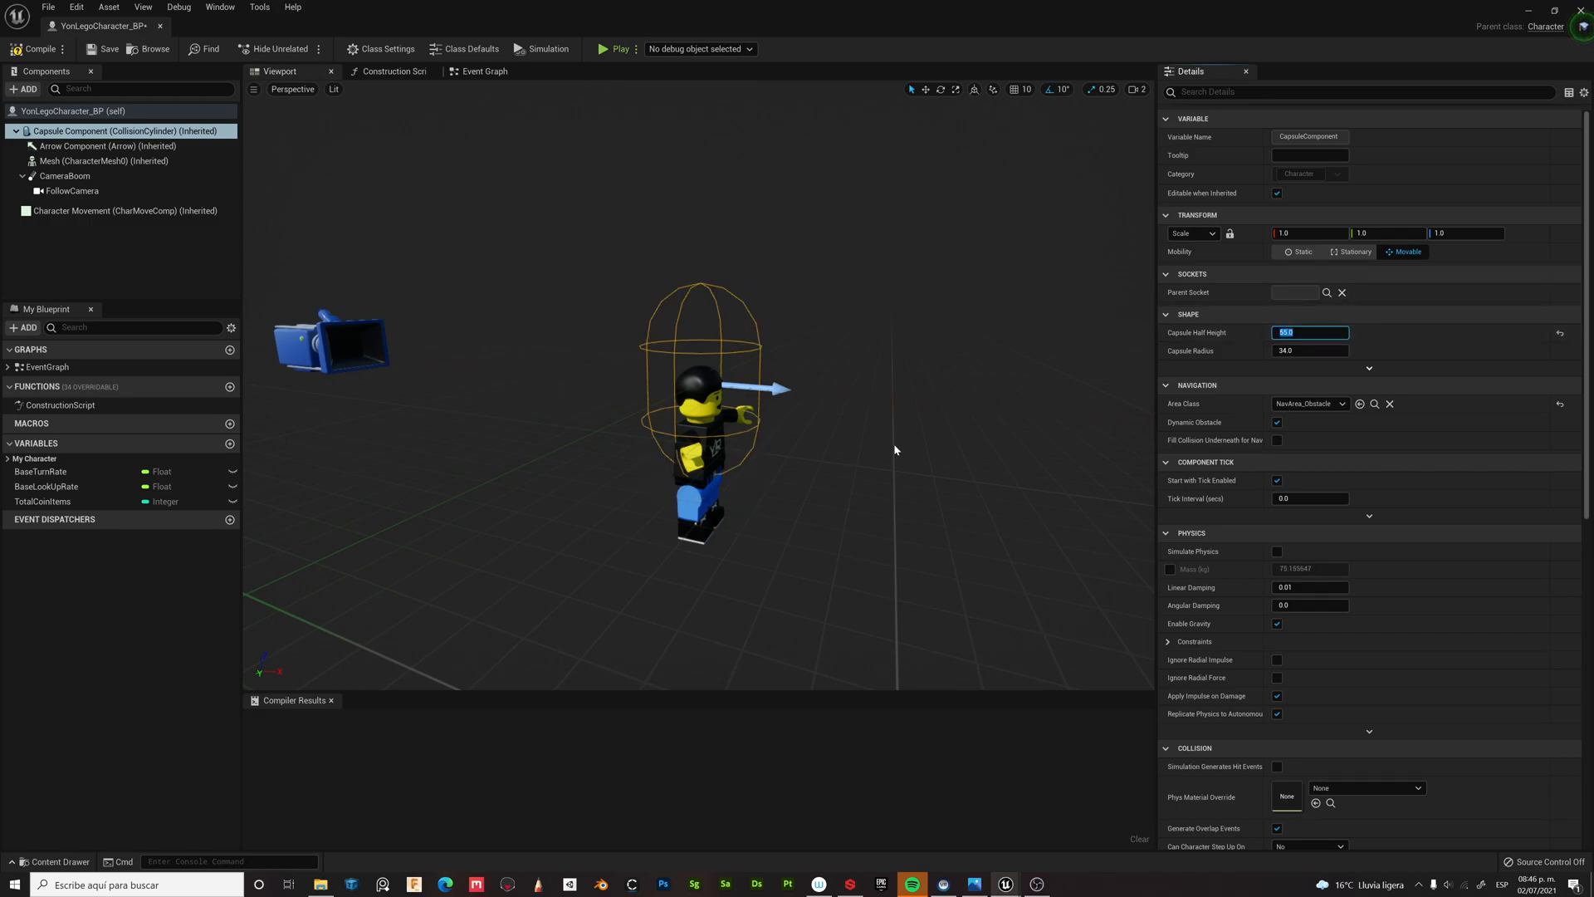
{"action": "left_click", "coordinate": [101, 161]}
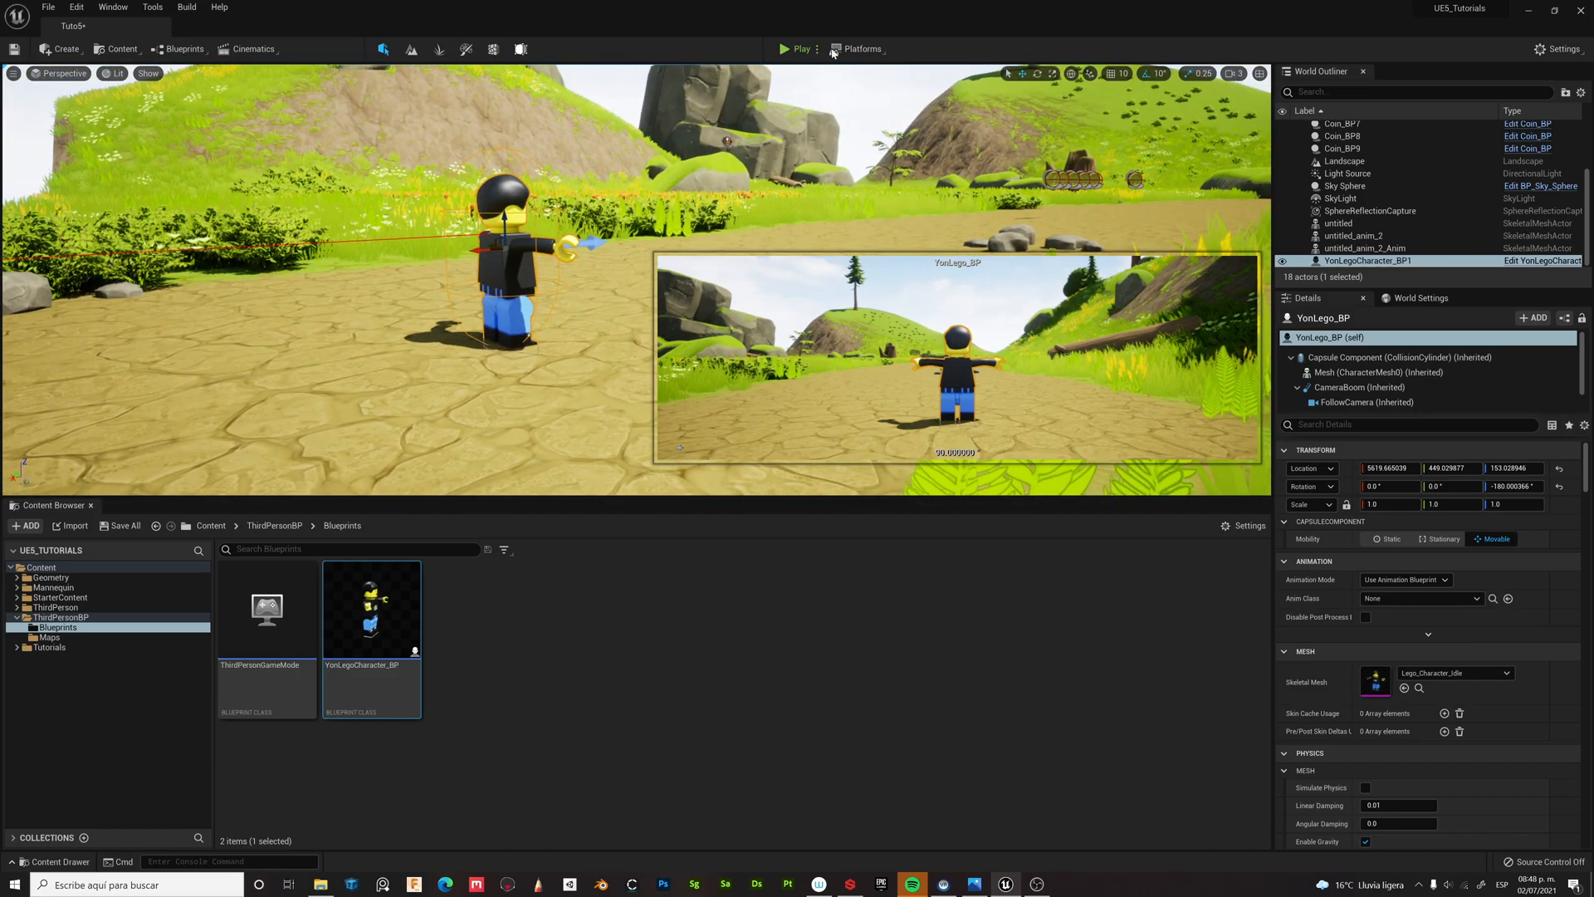
Step: Play the level with the Lego character, then stop and return to editing
{"action": "left_click", "coordinate": [799, 48]}
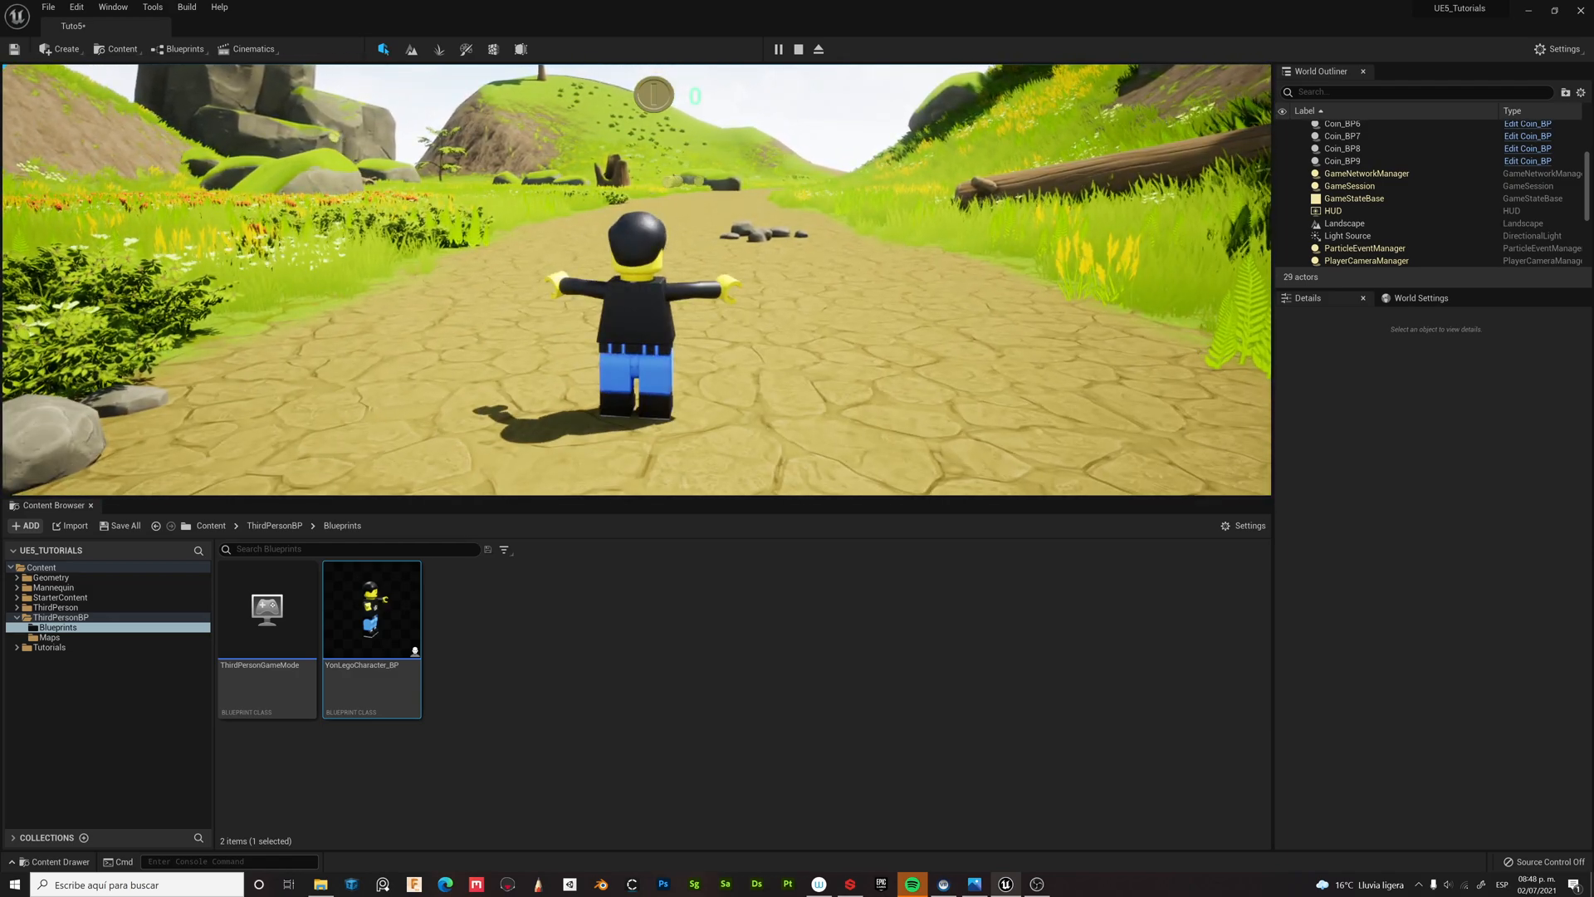
{"action": "left_click", "coordinate": [798, 49]}
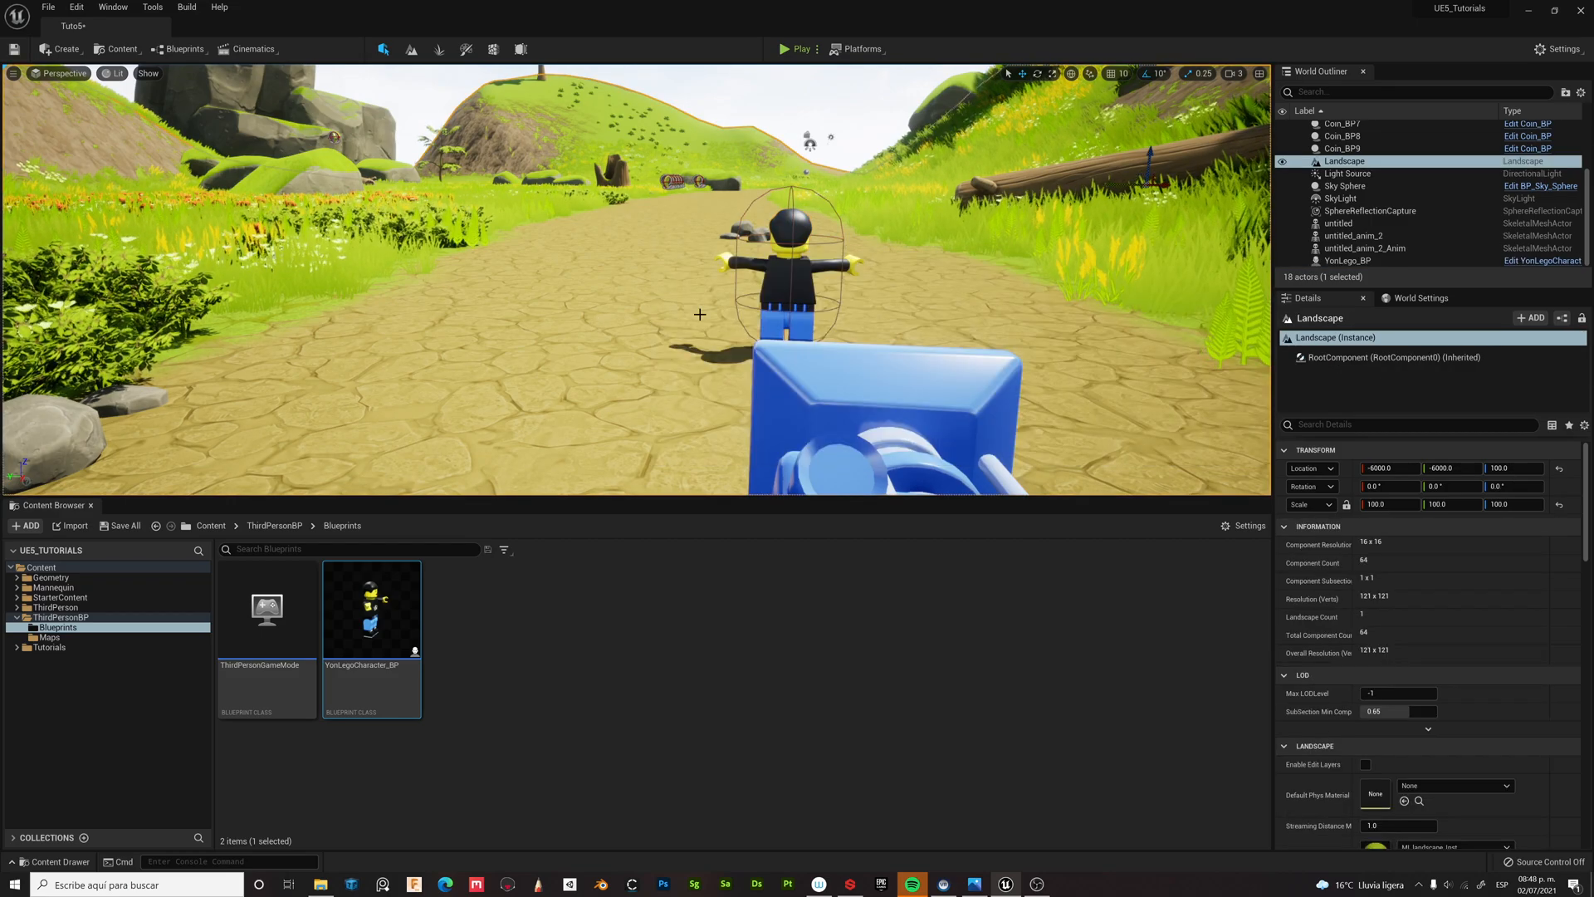